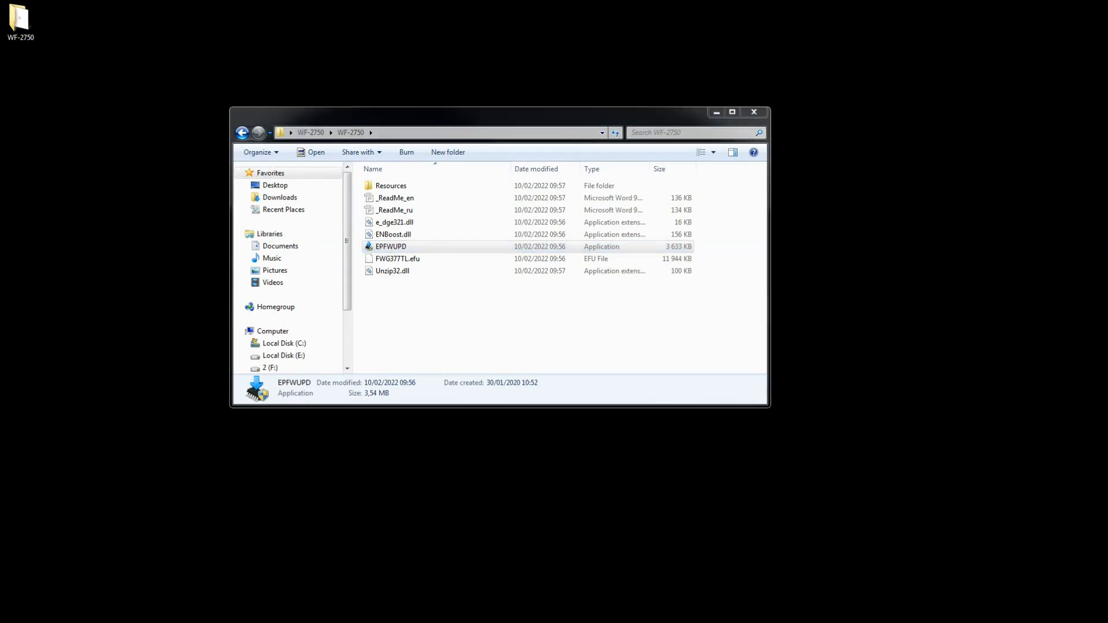
Launch EPFWUPD from the WF-2750 folder and accept the licence with J'accepte
{"action": "double_click", "coordinate": [391, 246]}
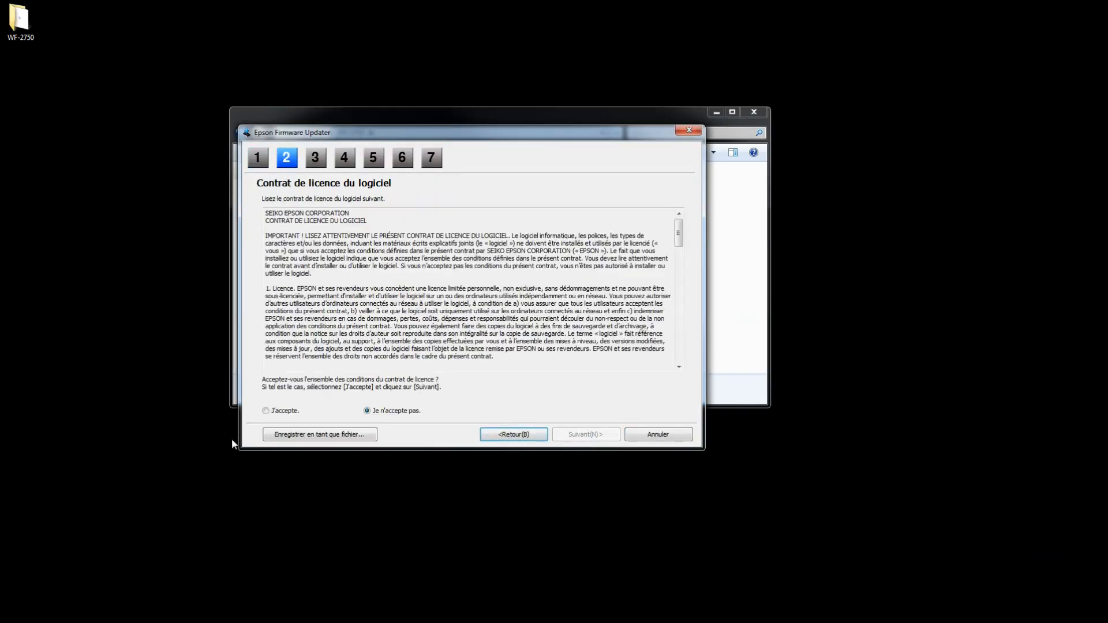
{"action": "left_click", "coordinate": [265, 410]}
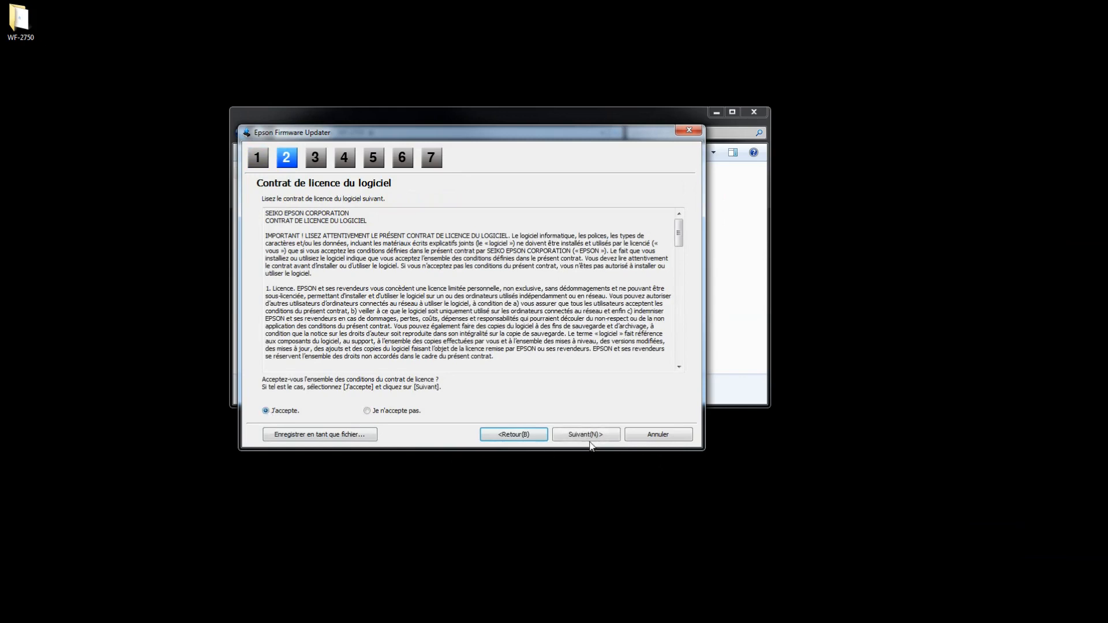
{"action": "left_click", "coordinate": [586, 434]}
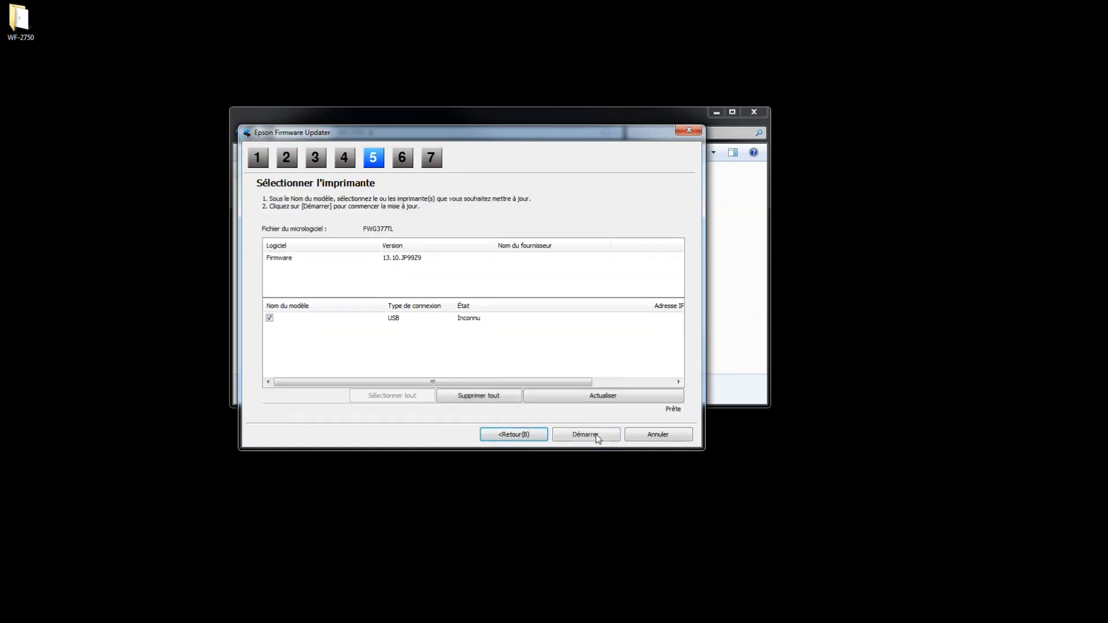
Select the USB-connected WF-2750, start the update and confirm with Yes
{"action": "left_click", "coordinate": [470, 318]}
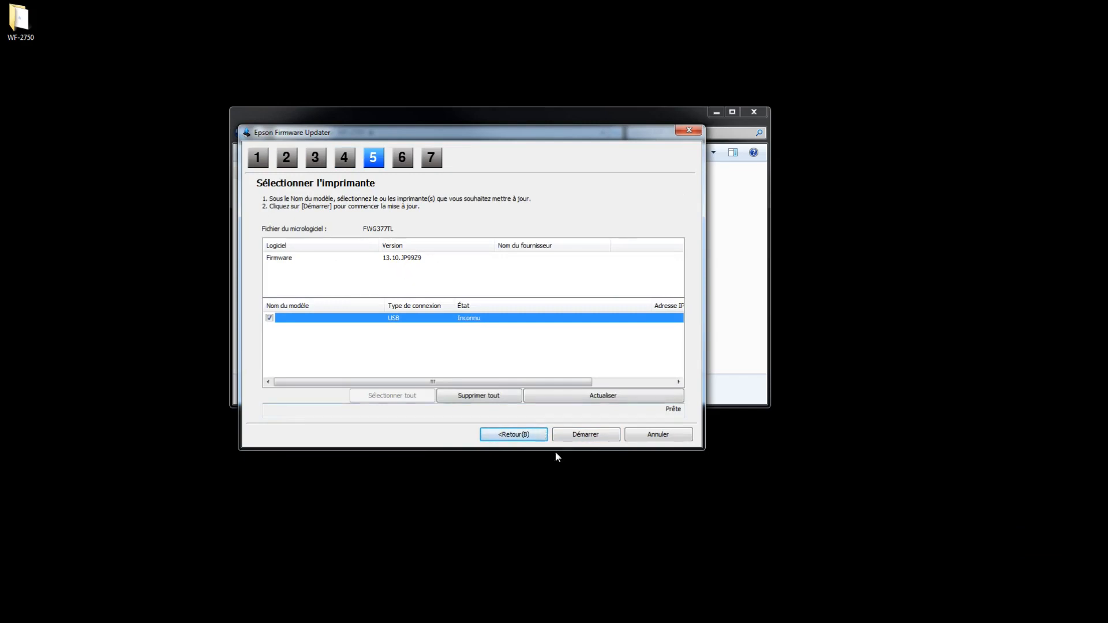
{"action": "left_click", "coordinate": [585, 434]}
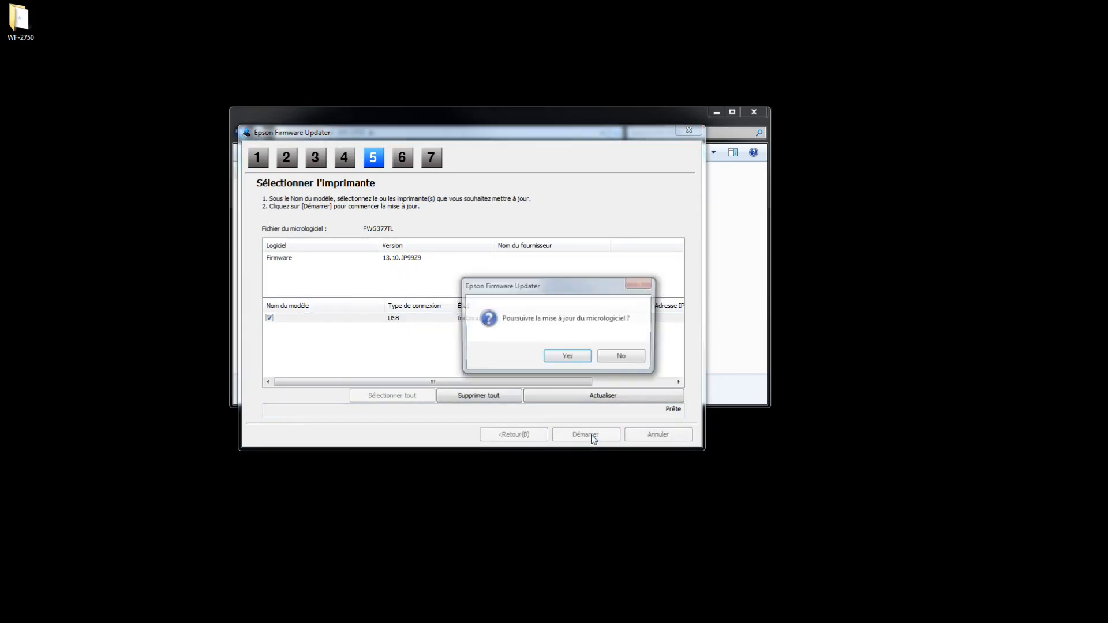
{"action": "left_click", "coordinate": [567, 355]}
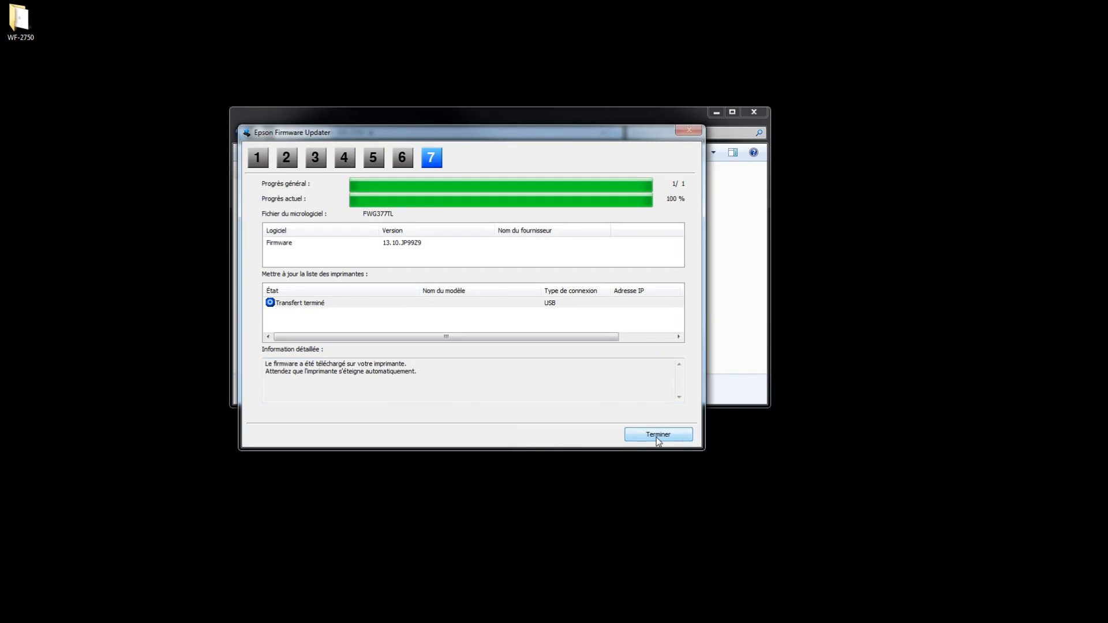
Close the updater, then run the activation tool in English and choose Activate Online
{"action": "left_click", "coordinate": [658, 434]}
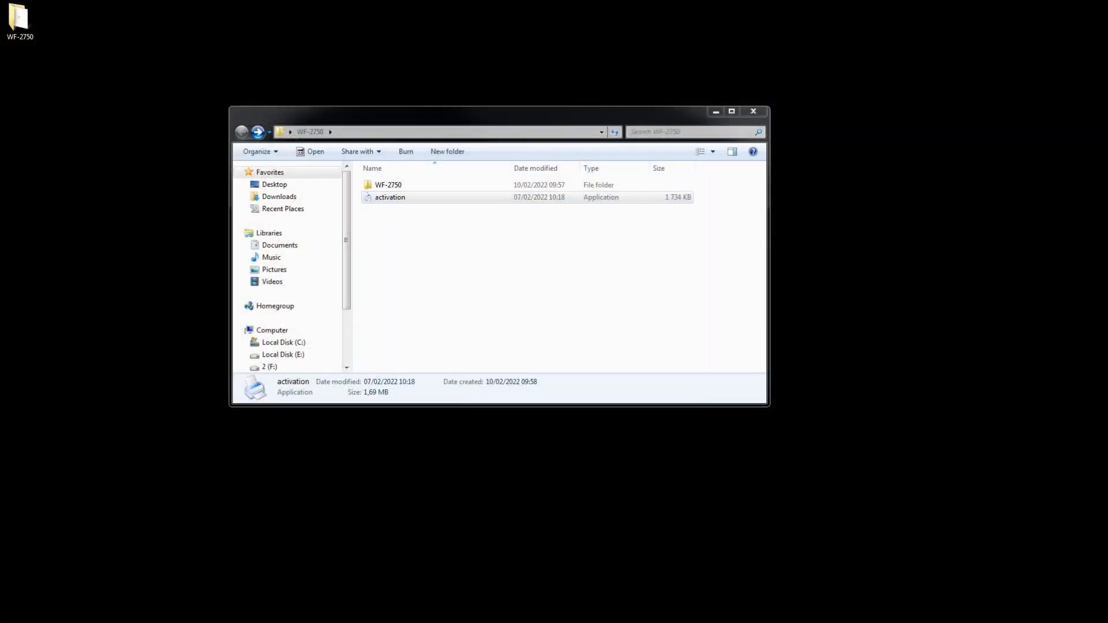
{"action": "double_click", "coordinate": [389, 197]}
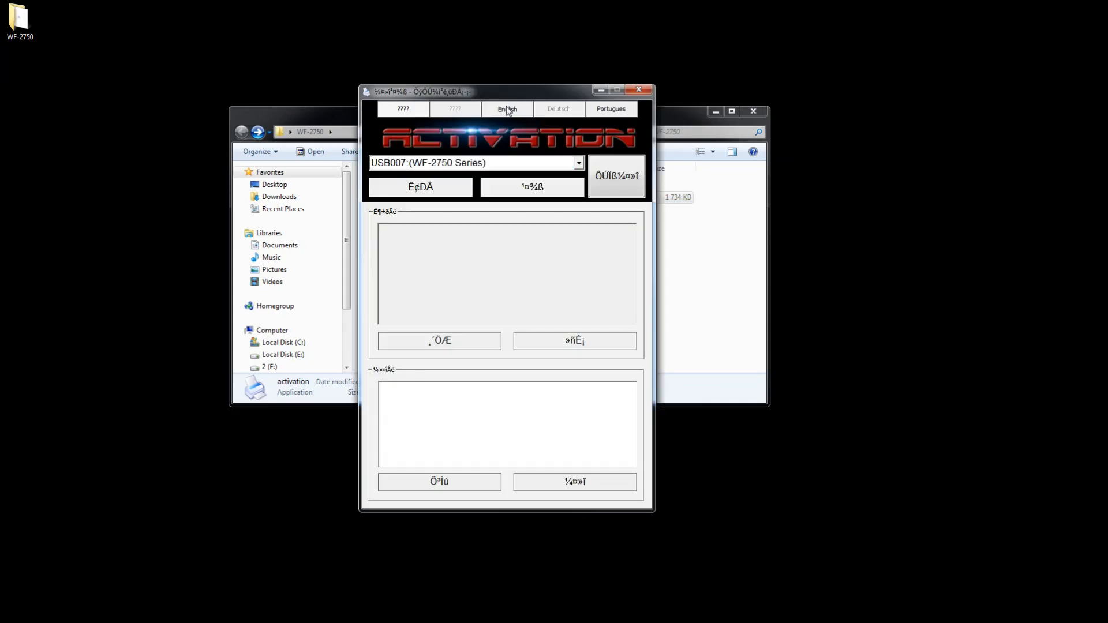
{"action": "left_click", "coordinate": [506, 108]}
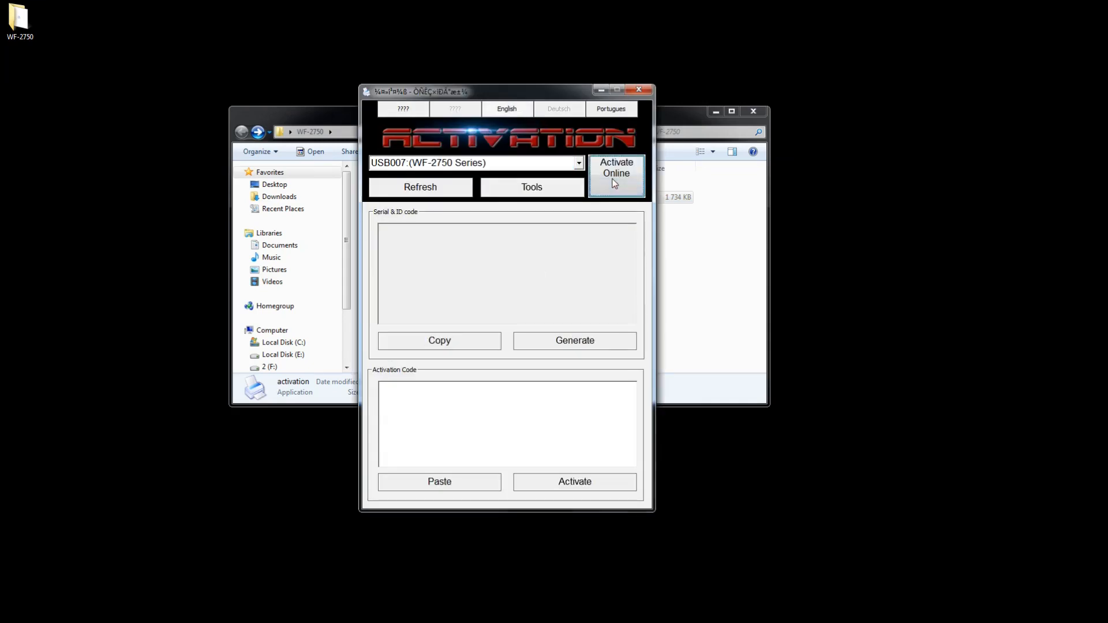
{"action": "left_click", "coordinate": [616, 167]}
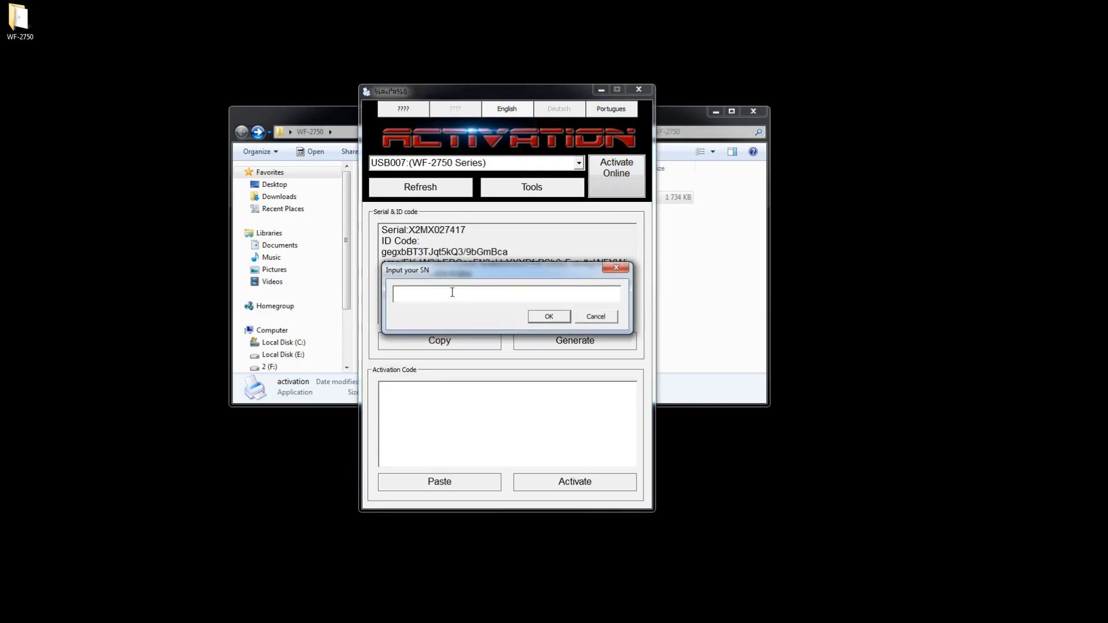
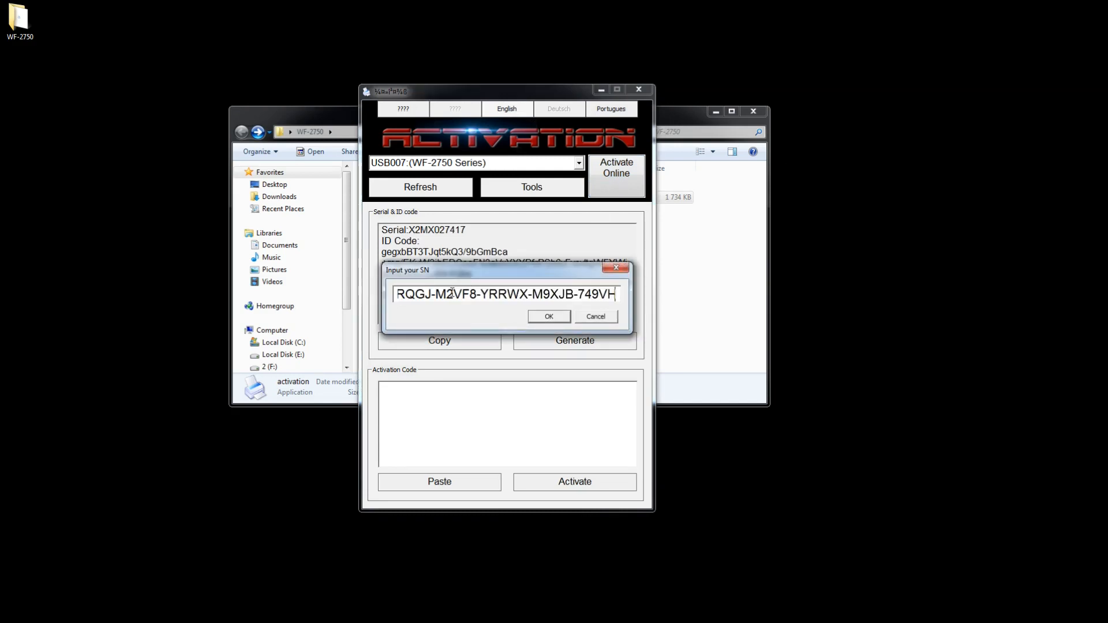
{"action": "left_click", "coordinate": [549, 316]}
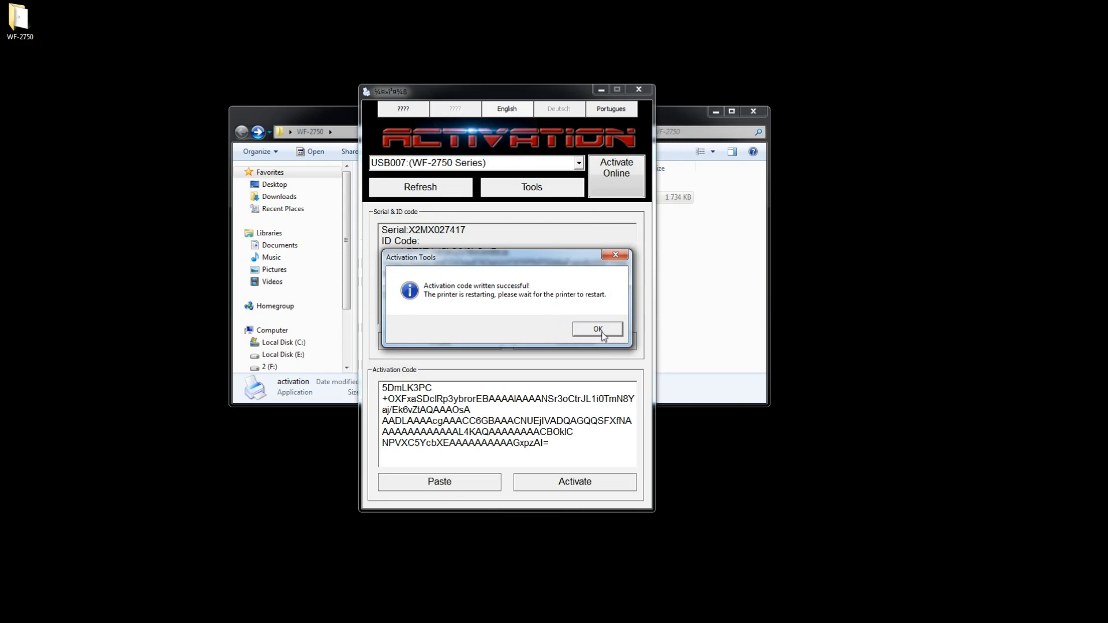
Dismiss the activation success message and close the activation tool window
{"action": "left_click", "coordinate": [597, 329]}
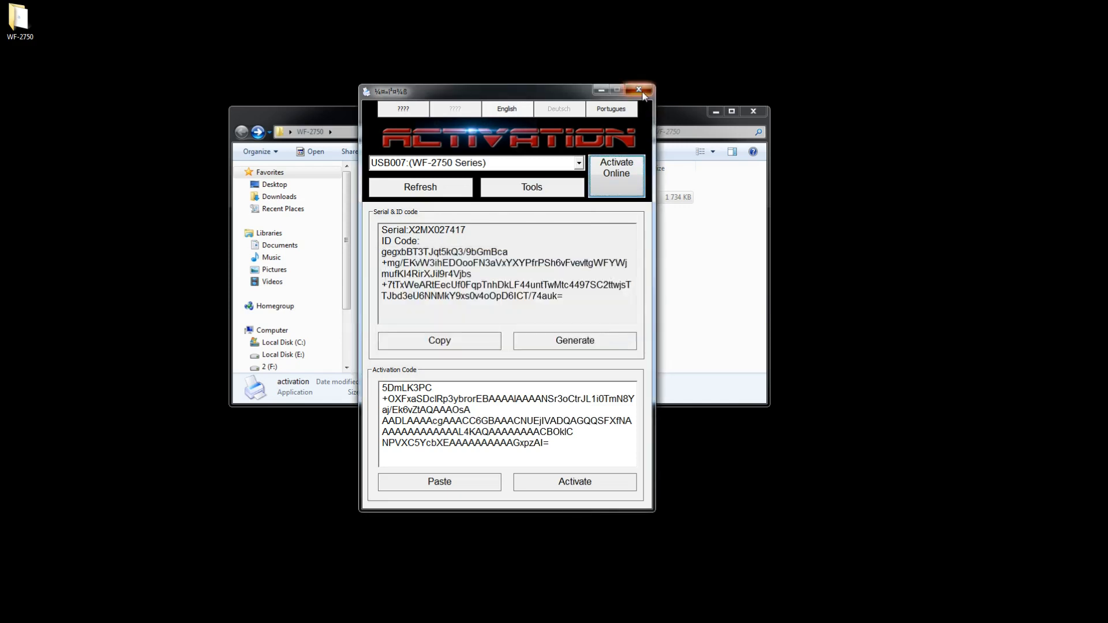
{"action": "left_click", "coordinate": [638, 91]}
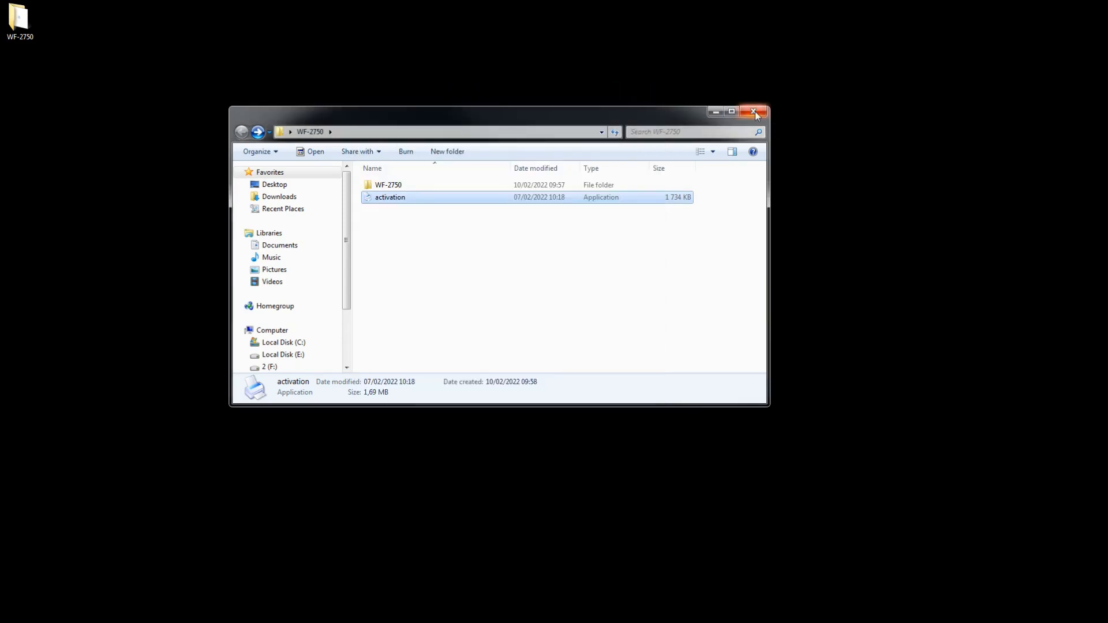